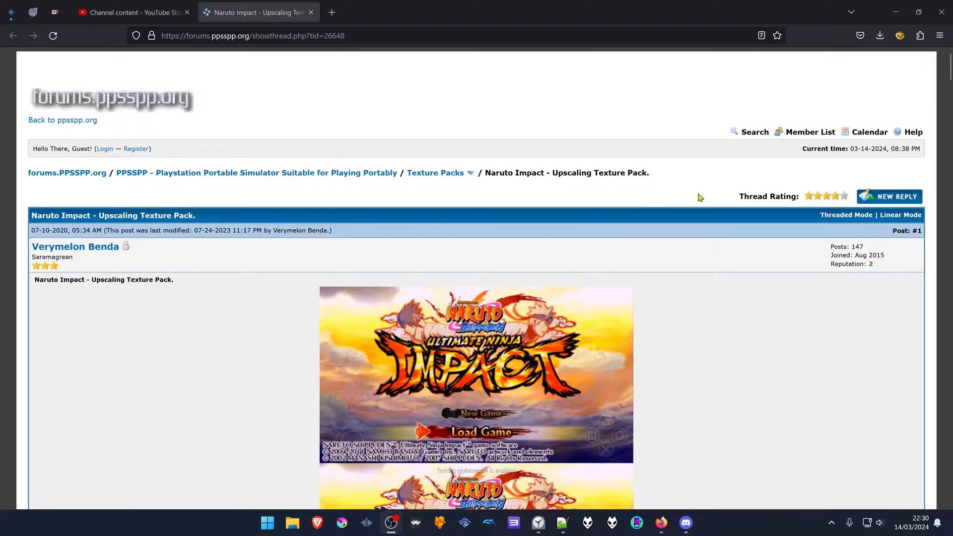
Download the 544.8 MB KTX2 Naruto Impact texture pack from the thread's MEGA link
{"action": "scroll", "scroll_direction": "down", "scroll_amount": 3}
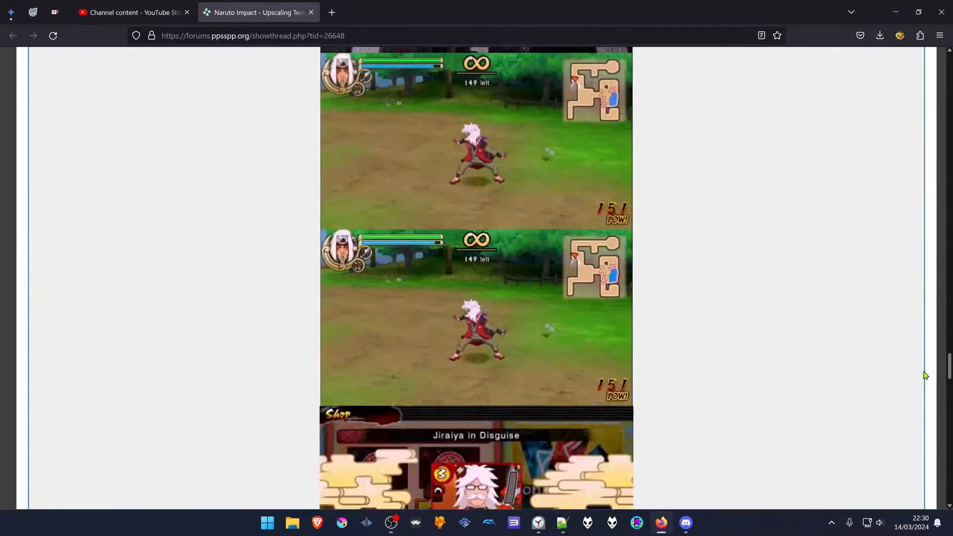
{"action": "scroll", "scroll_direction": "down", "scroll_amount": 3}
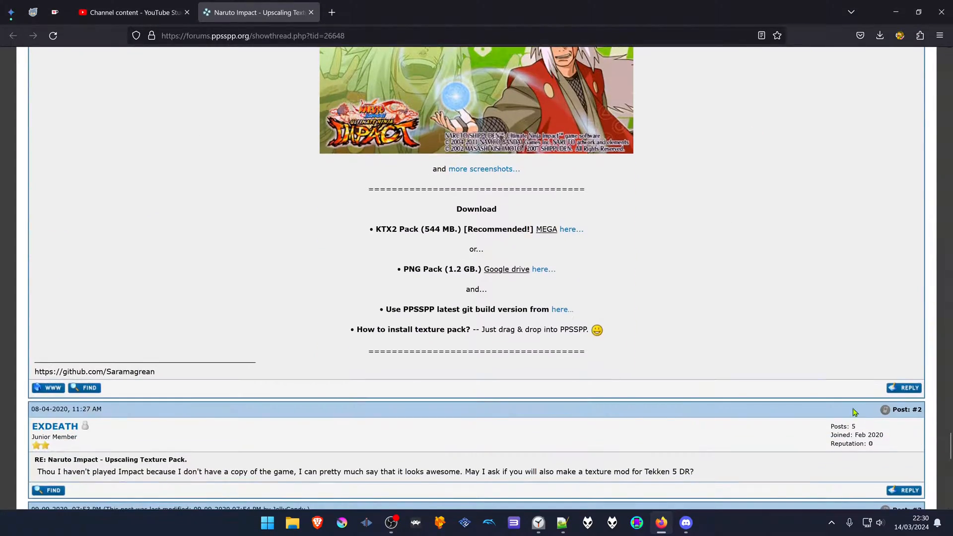
{"action": "mouse_move", "coordinate": [390, 229]}
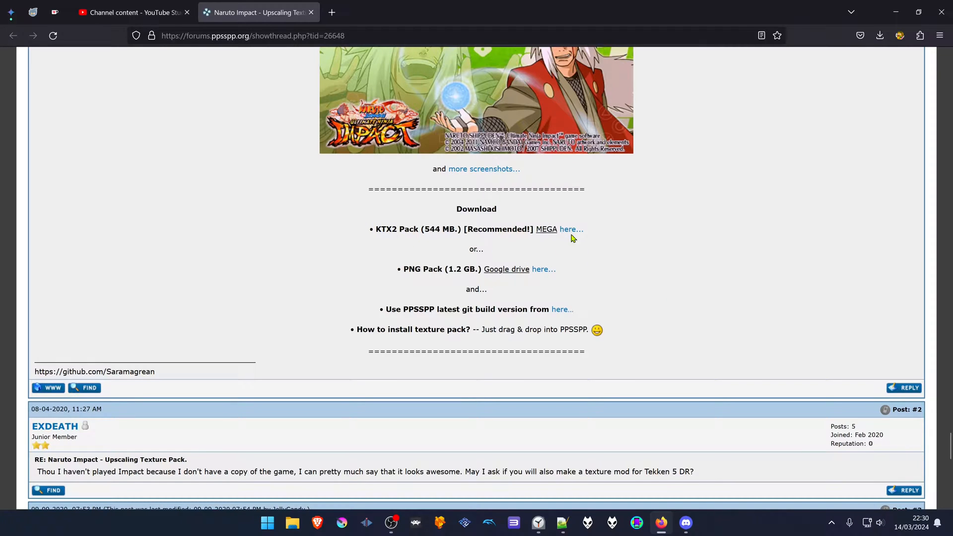
{"action": "left_click", "coordinate": [570, 229]}
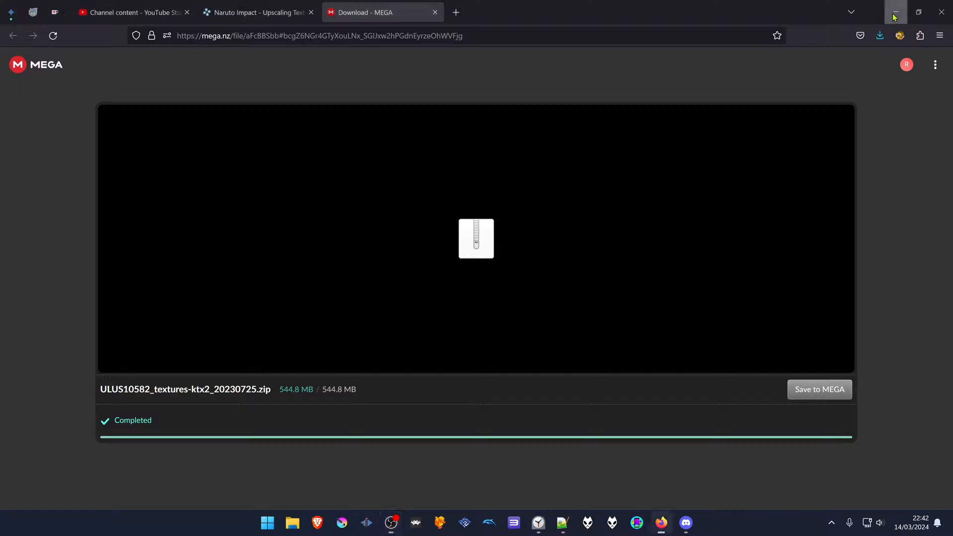
Extract the texture zip with 7-Zip, cut the extracted folder, and go into ppsspp_win
{"action": "left_click", "coordinate": [895, 12]}
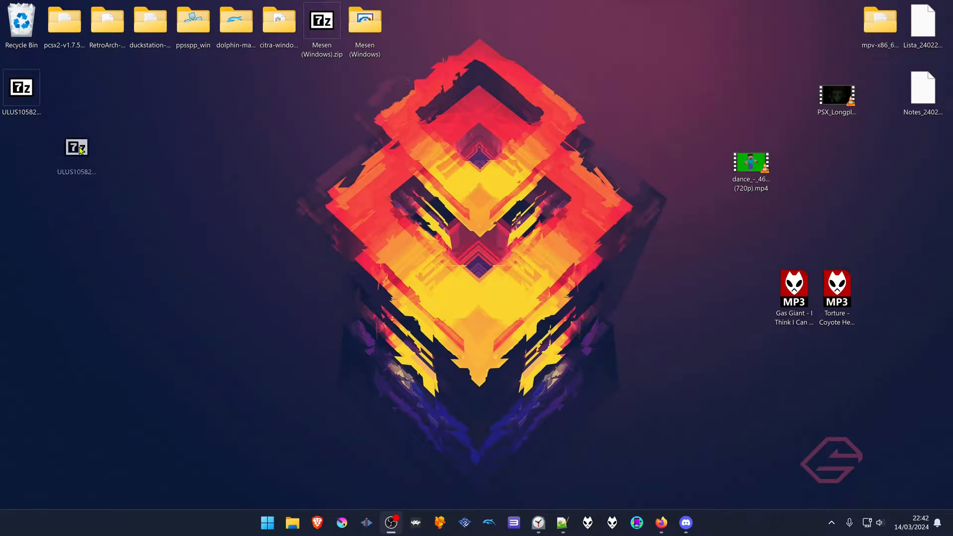
{"action": "double_click", "coordinate": [77, 147]}
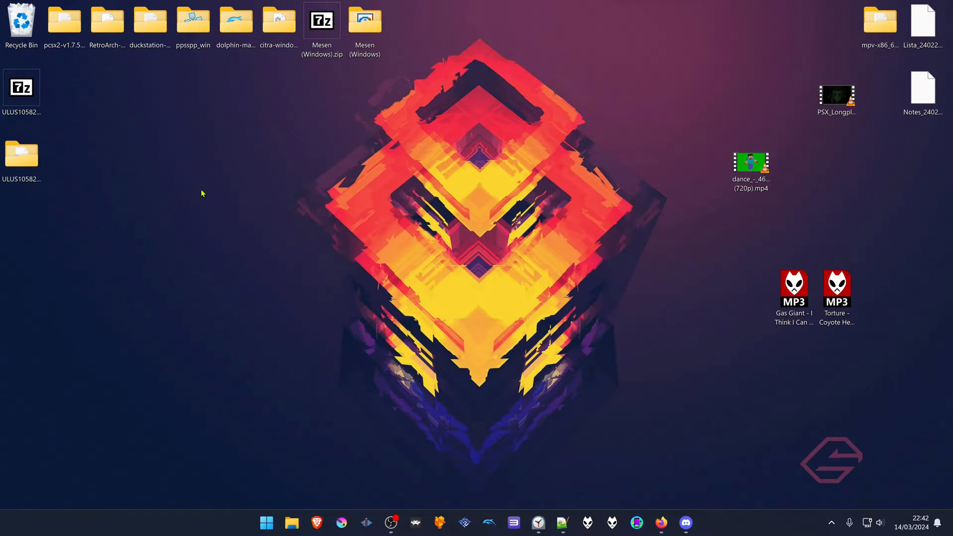
{"action": "right_click", "coordinate": [21, 155]}
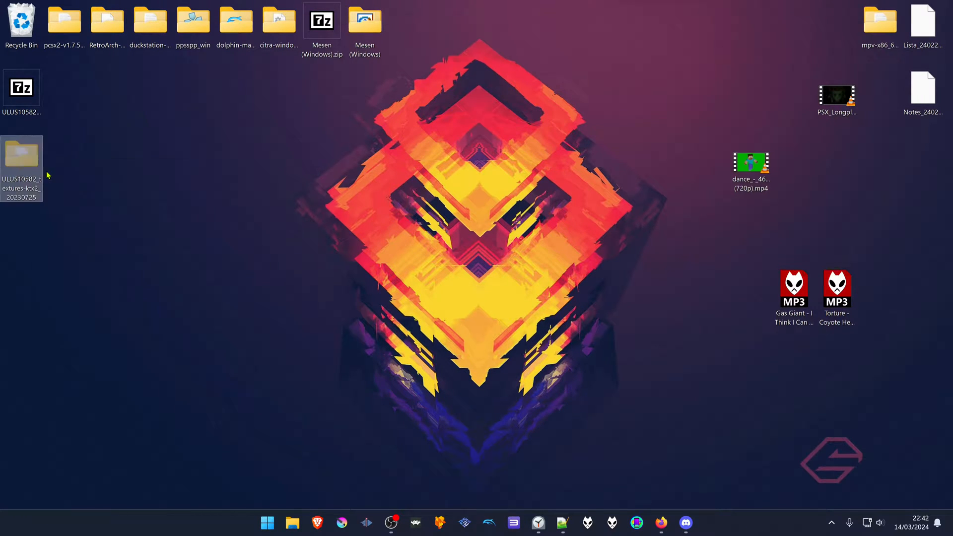
{"action": "double_click", "coordinate": [194, 20]}
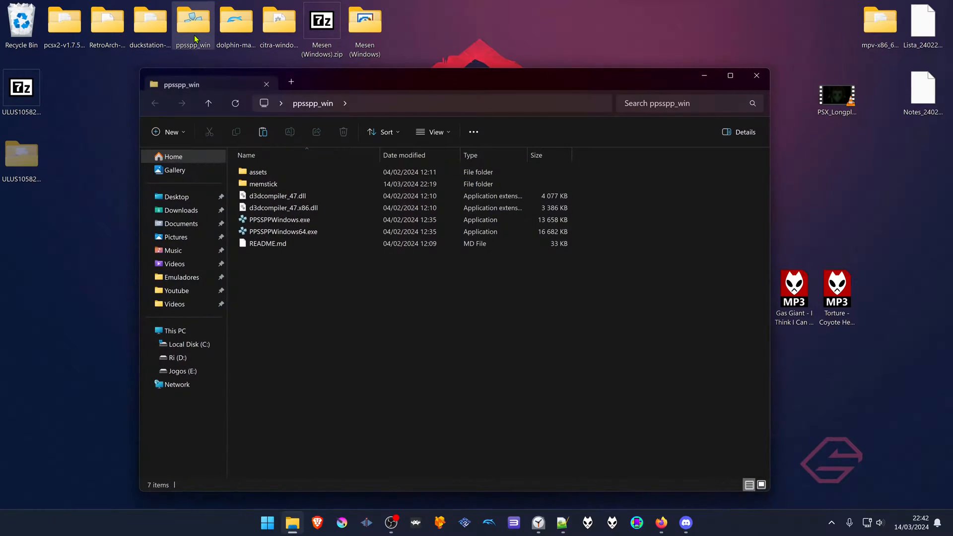
Paste the folder into memstick/PSP/TEXTURES as ULUS10582 and launch PPSSPPWindows.exe
{"action": "double_click", "coordinate": [264, 184]}
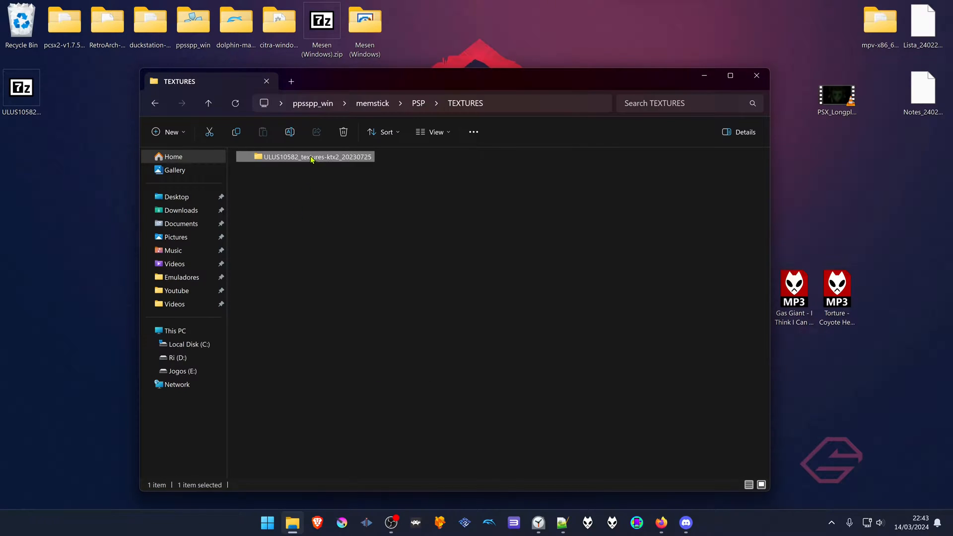
{"action": "left_click", "coordinate": [315, 157]}
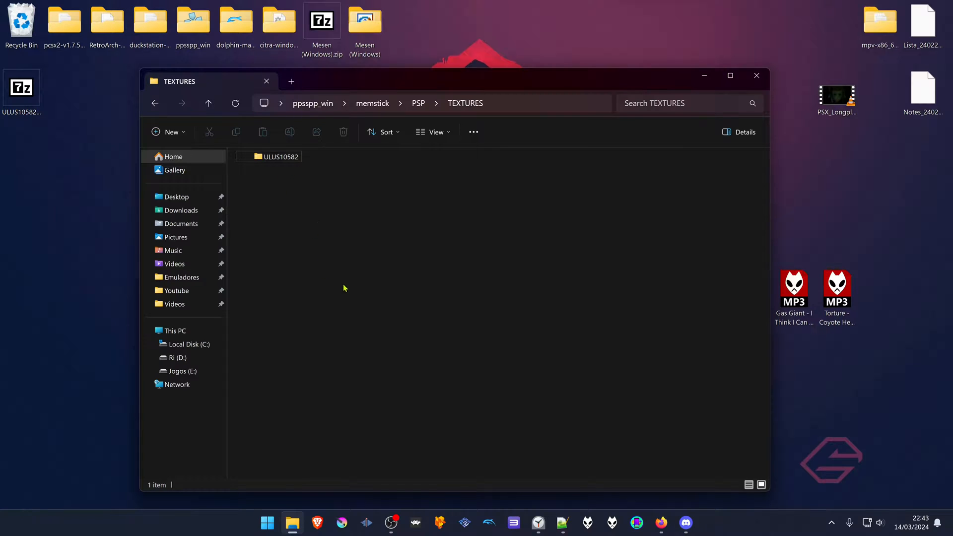
{"action": "left_click", "coordinate": [155, 102]}
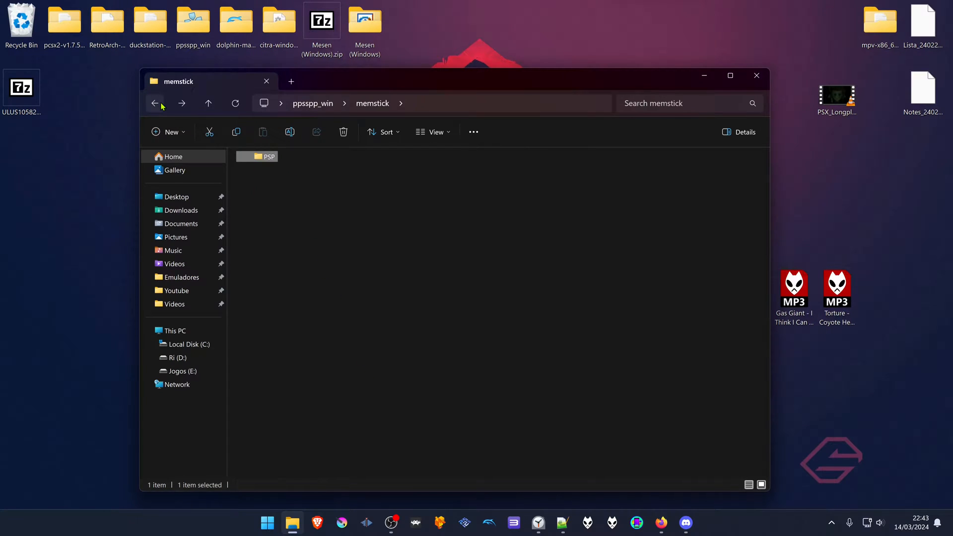
{"action": "left_click", "coordinate": [155, 102]}
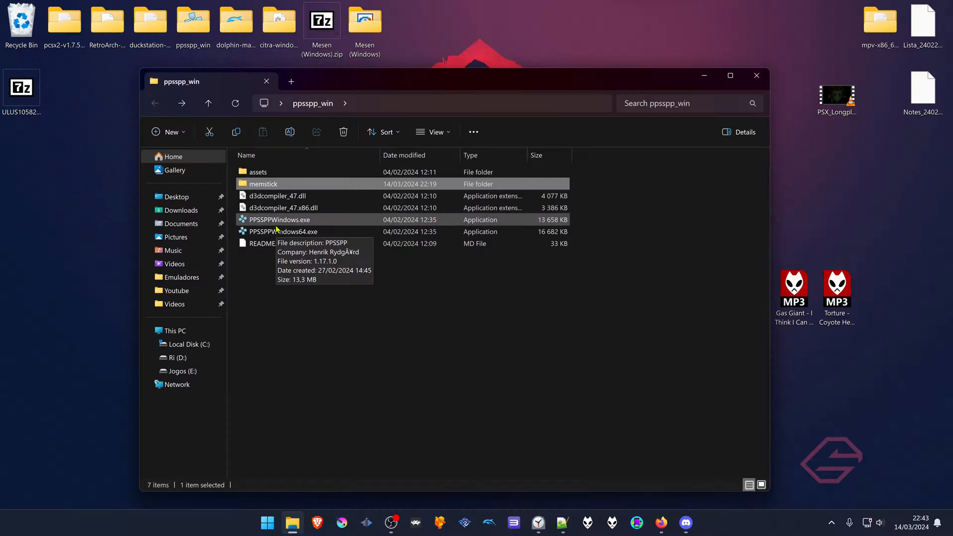
{"action": "double_click", "coordinate": [280, 220]}
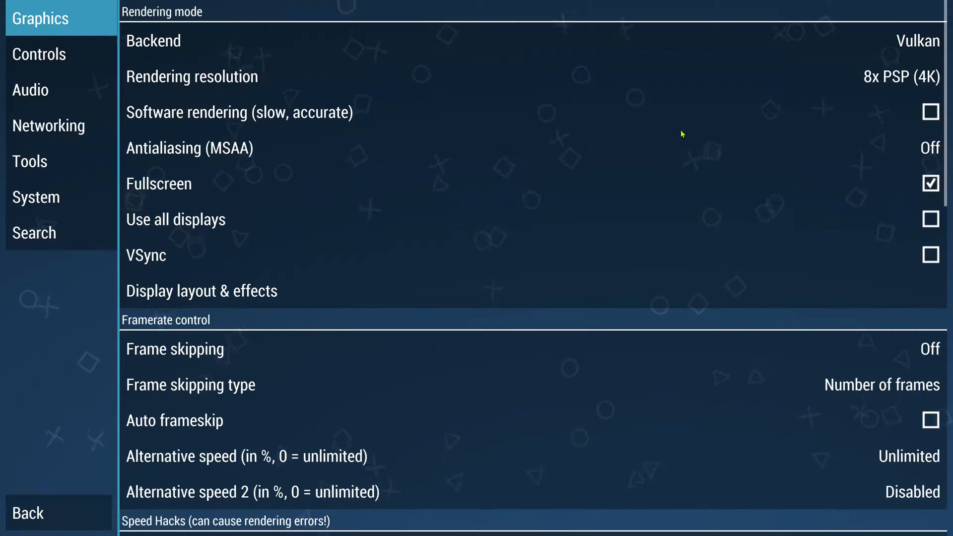
{"action": "mouse_move", "coordinate": [253, 82]}
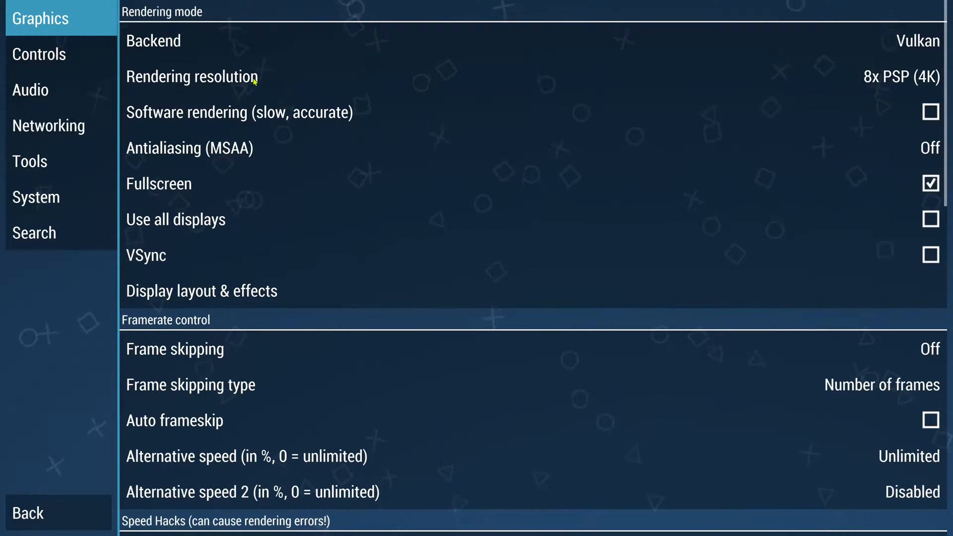
{"action": "mouse_move", "coordinate": [54, 163]}
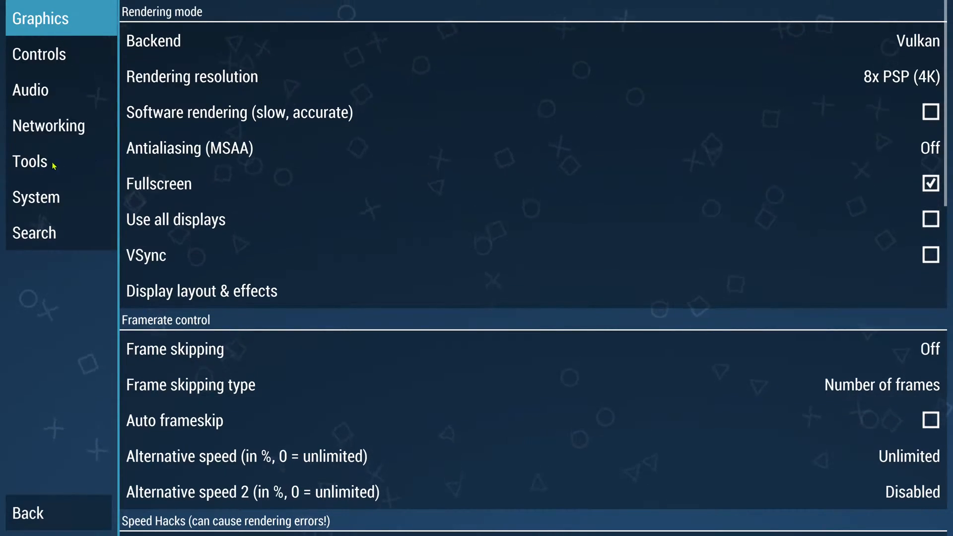
Enable Replace textures in Developer tools and start Naruto Impact from Recent
{"action": "left_click", "coordinate": [29, 161]}
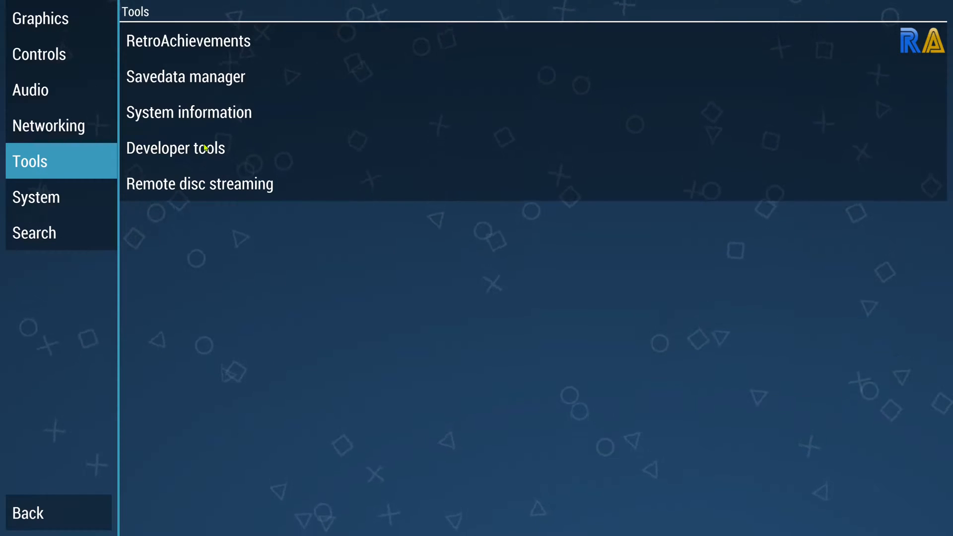
{"action": "left_click", "coordinate": [176, 148]}
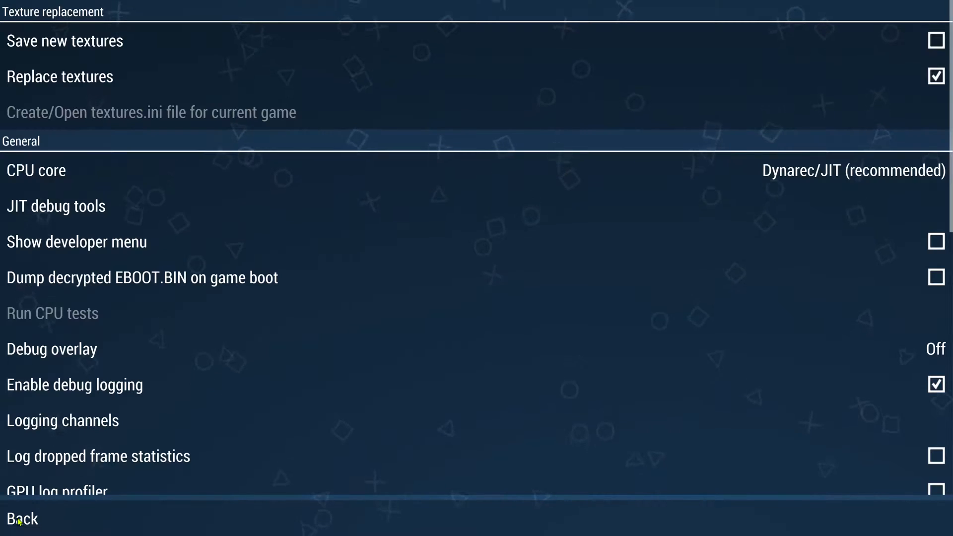
{"action": "left_click", "coordinate": [20, 518]}
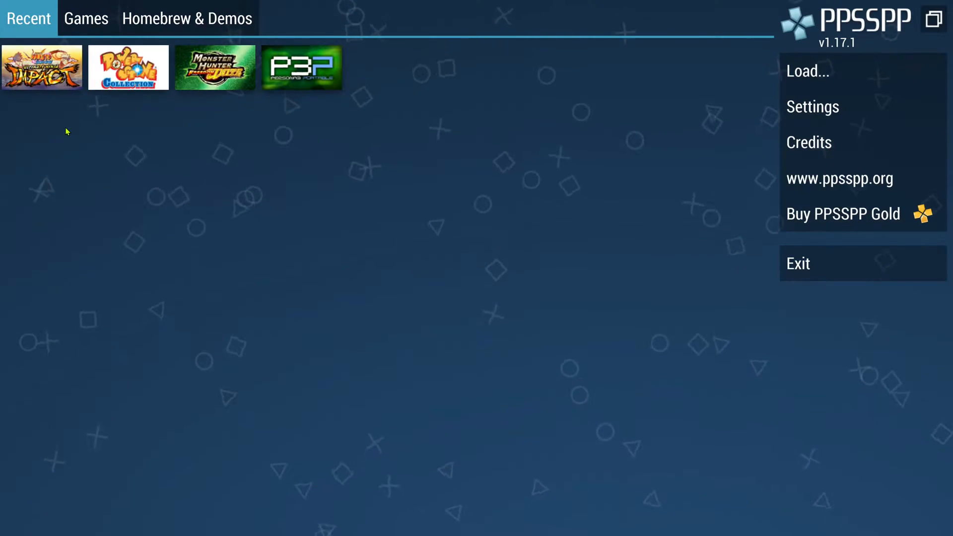
{"action": "left_click", "coordinate": [42, 66]}
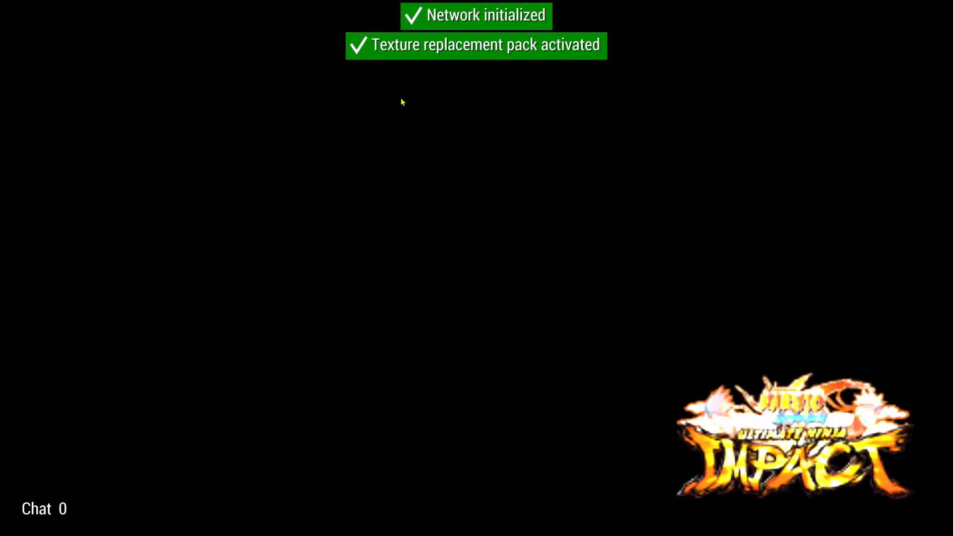